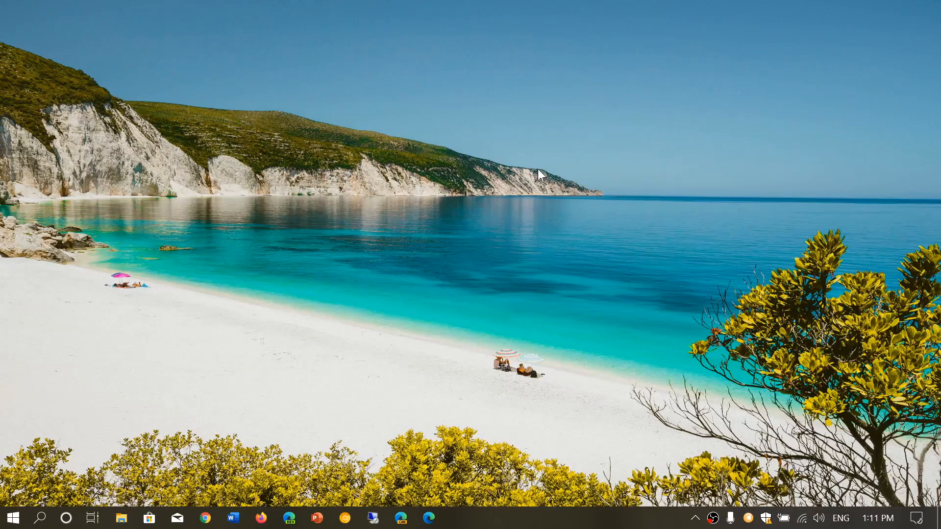
mouse_move(758, 379)
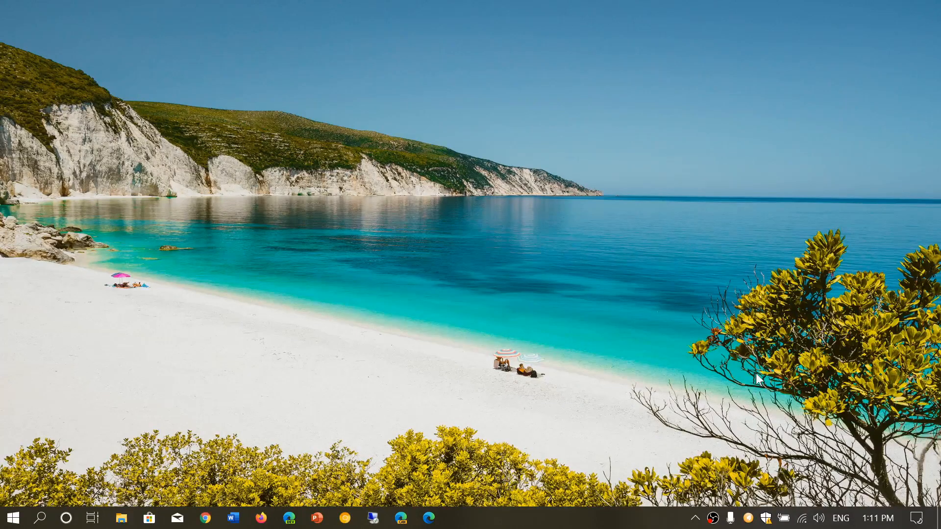
Step: Reach the Notifications & actions settings page via Manage notifications in Action Center
left_click(926, 518)
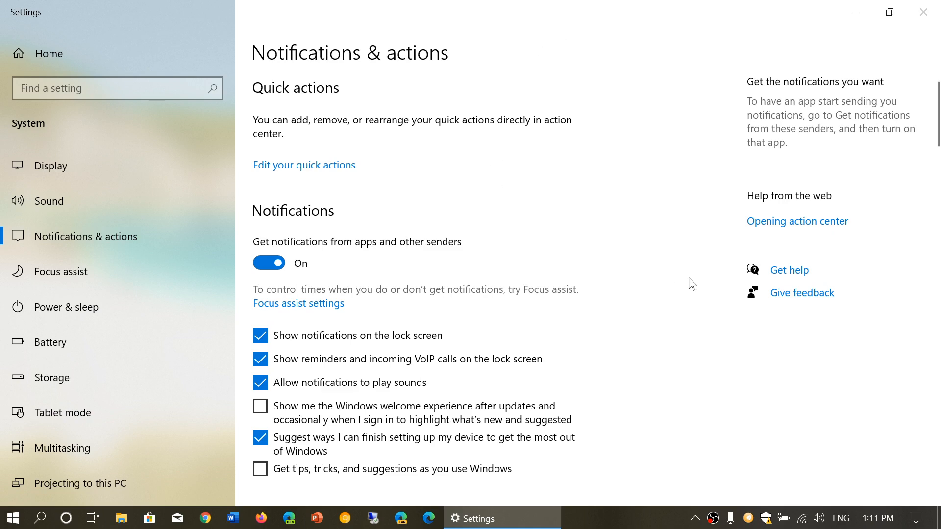
Step: Disable 'Allow notifications to play sounds' in the Notifications & actions settings
scroll("down", 3)
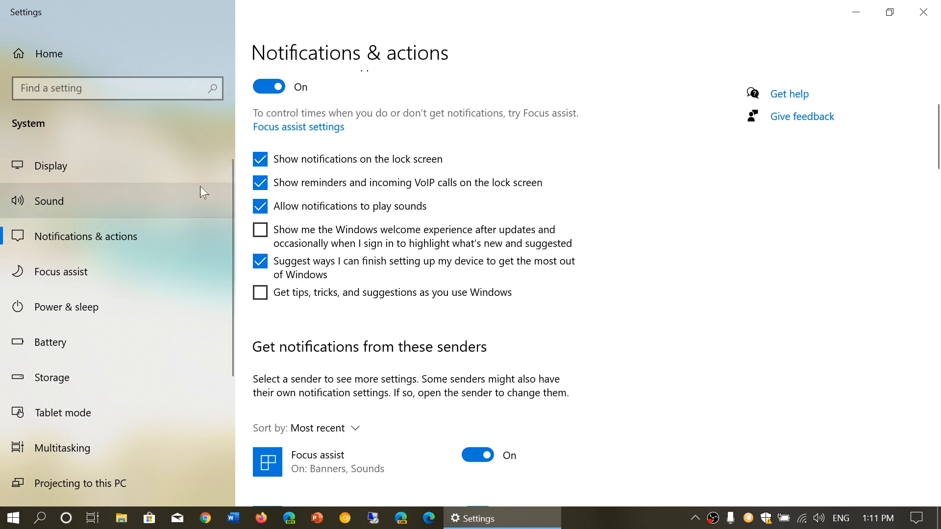
left_click(258, 206)
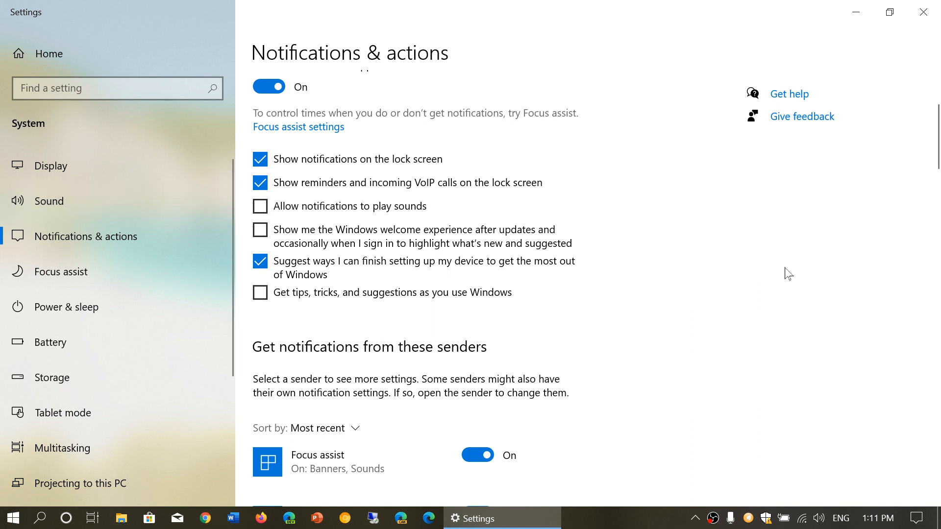
mouse_move(800, 301)
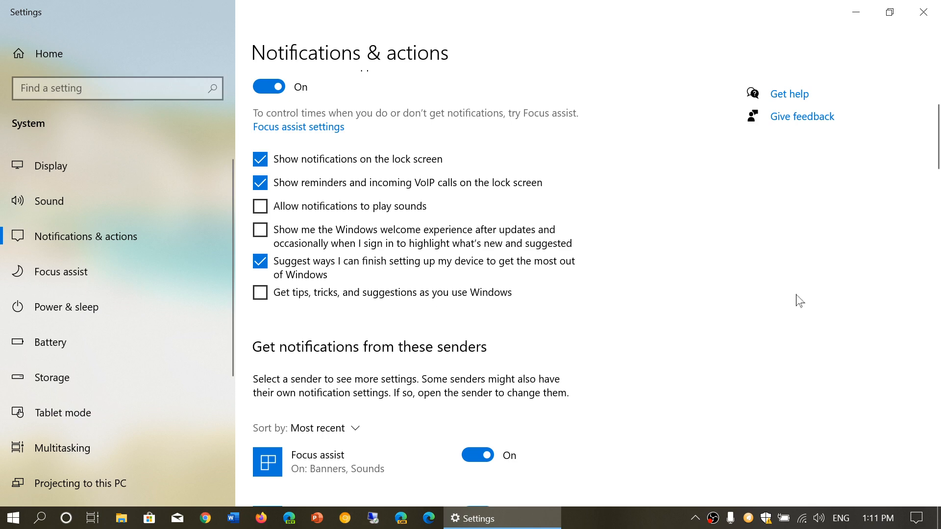
scroll("down", 3)
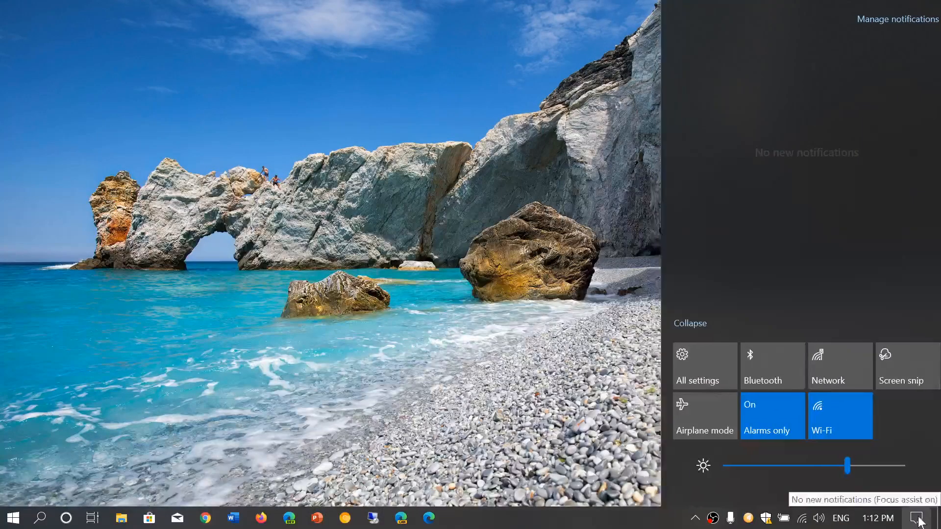
Step: Show the Action Center with its Focus assist notice about quiet notifications in full screen
left_click(772, 416)
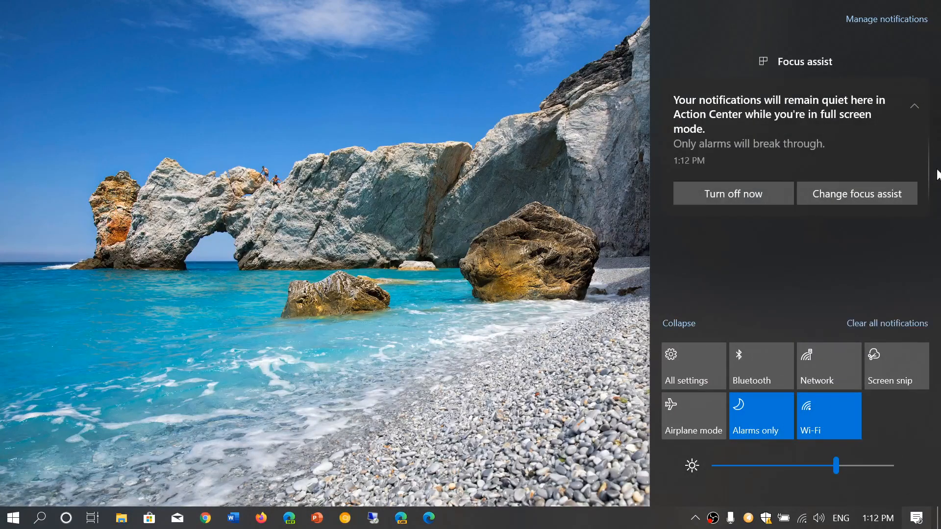
mouse_move(914, 124)
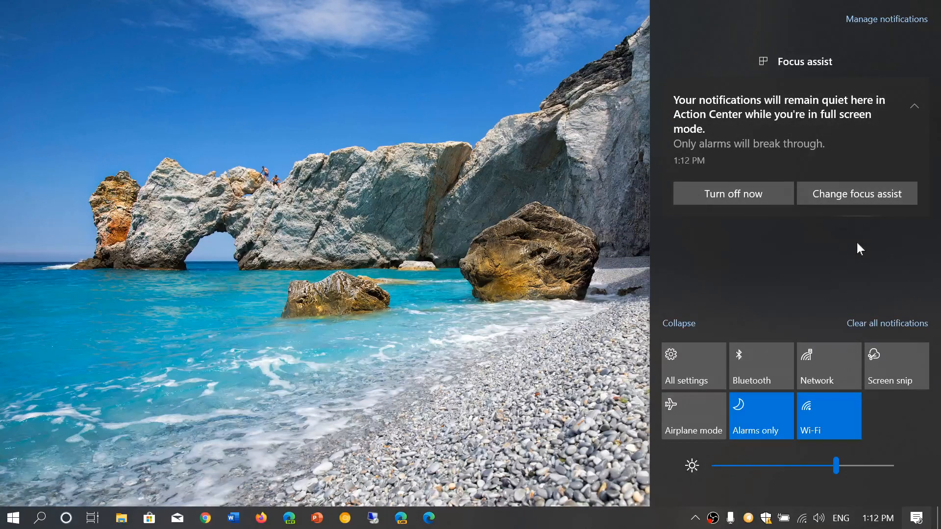
mouse_move(753, 61)
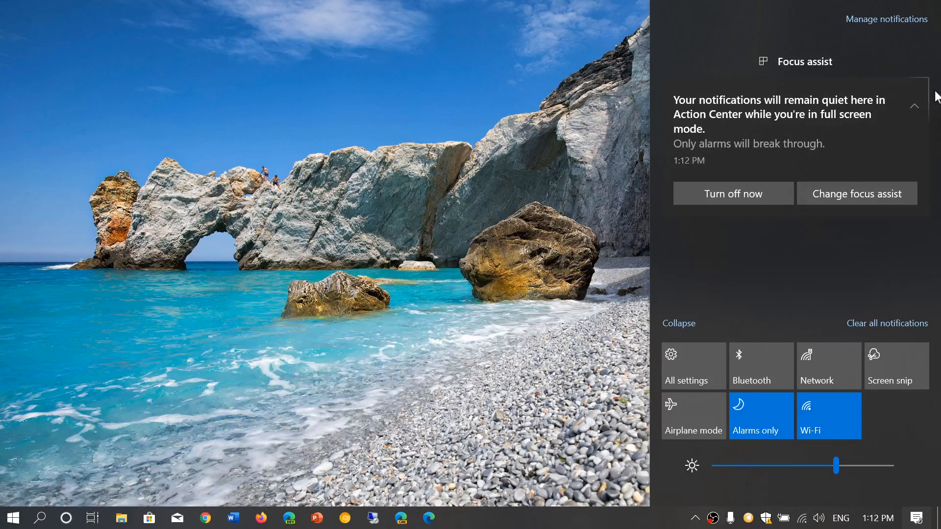
Step: Turn off all Focus assist notifications from its context menu, then return to Notifications & actions settings
right_click(780, 113)
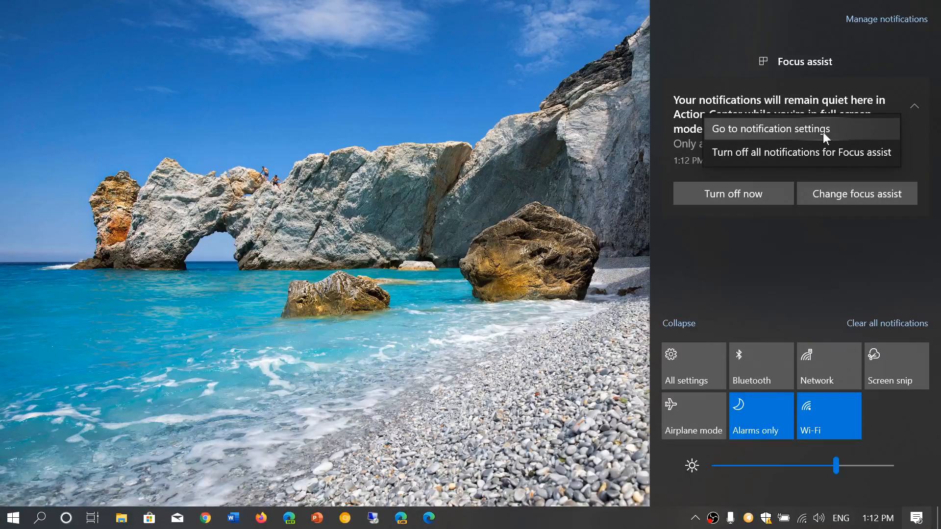
mouse_move(801, 152)
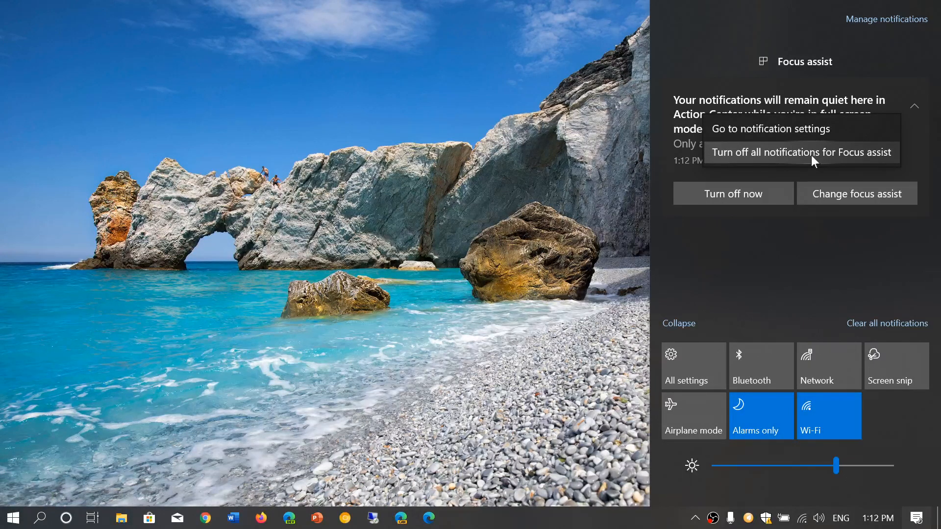
left_click(801, 152)
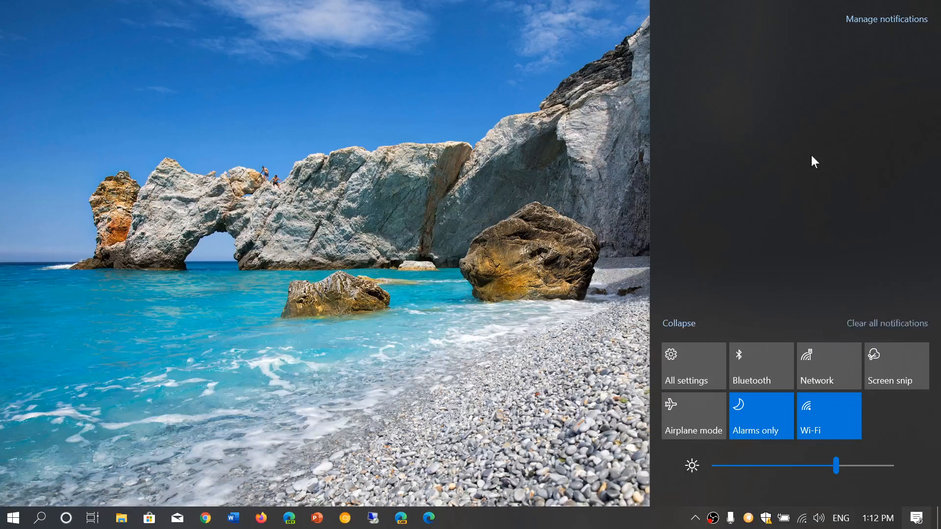
left_click(886, 322)
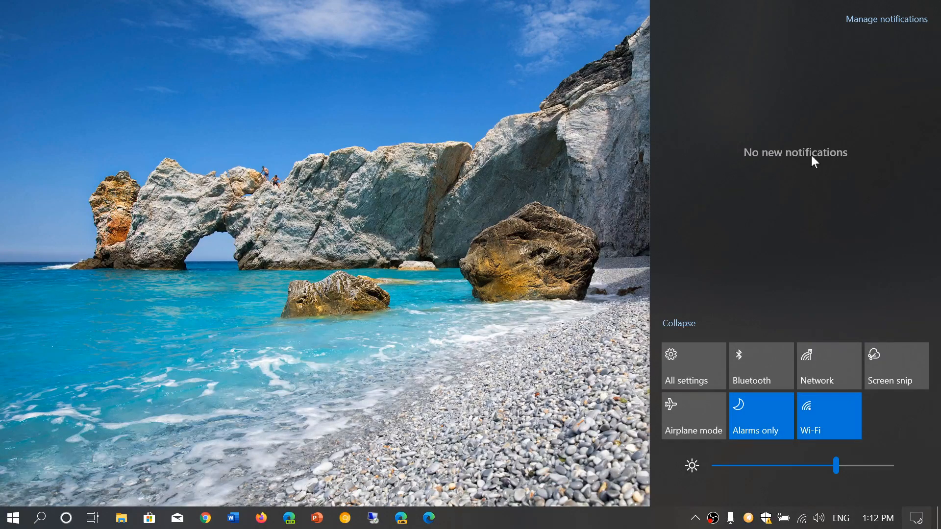
mouse_move(904, 23)
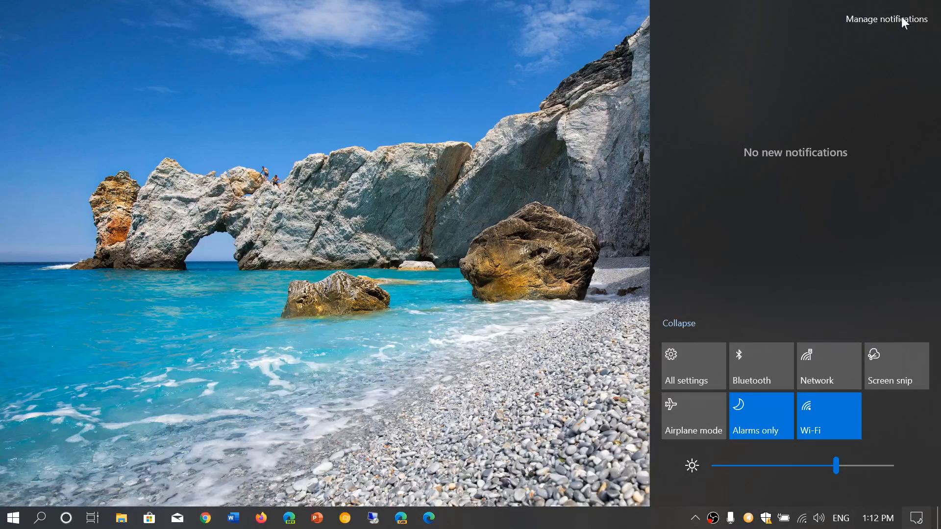
left_click(886, 19)
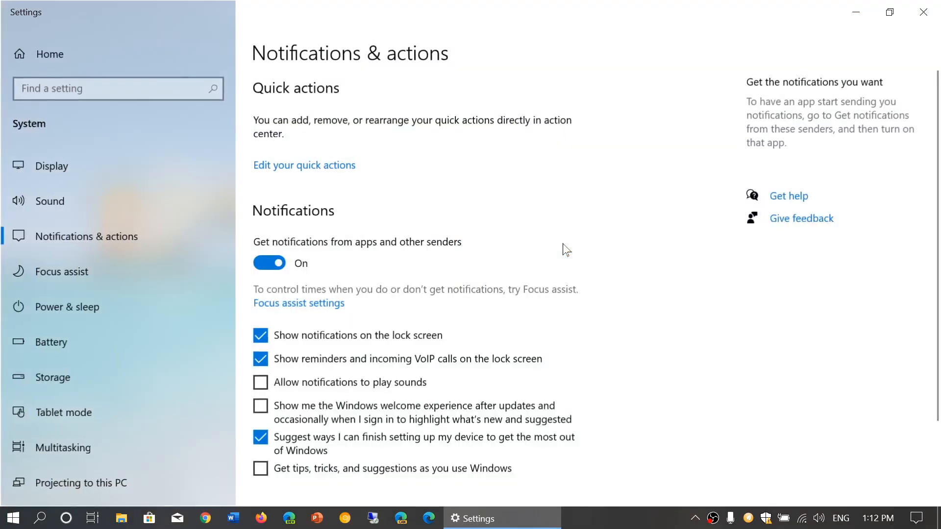